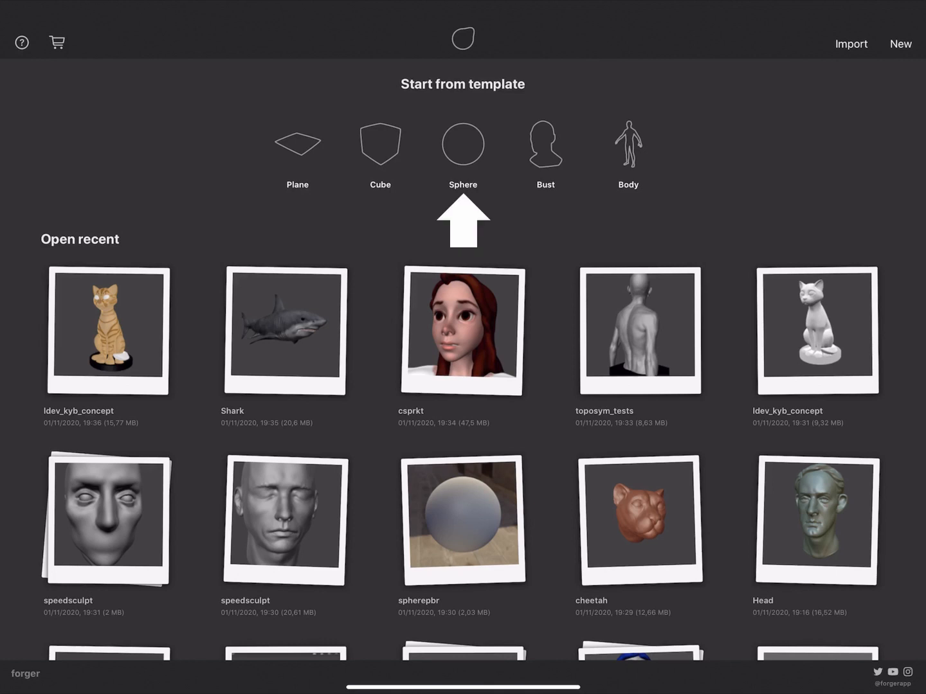
Step: Start a new sculpt from the Sphere template in the template gallery
left_click(463, 144)
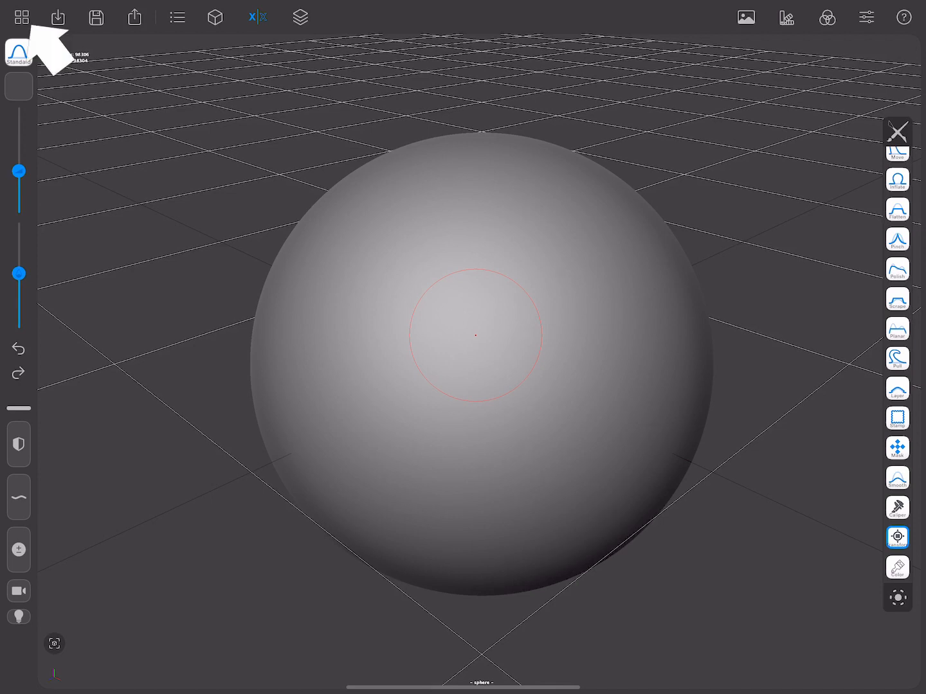
left_click(57, 17)
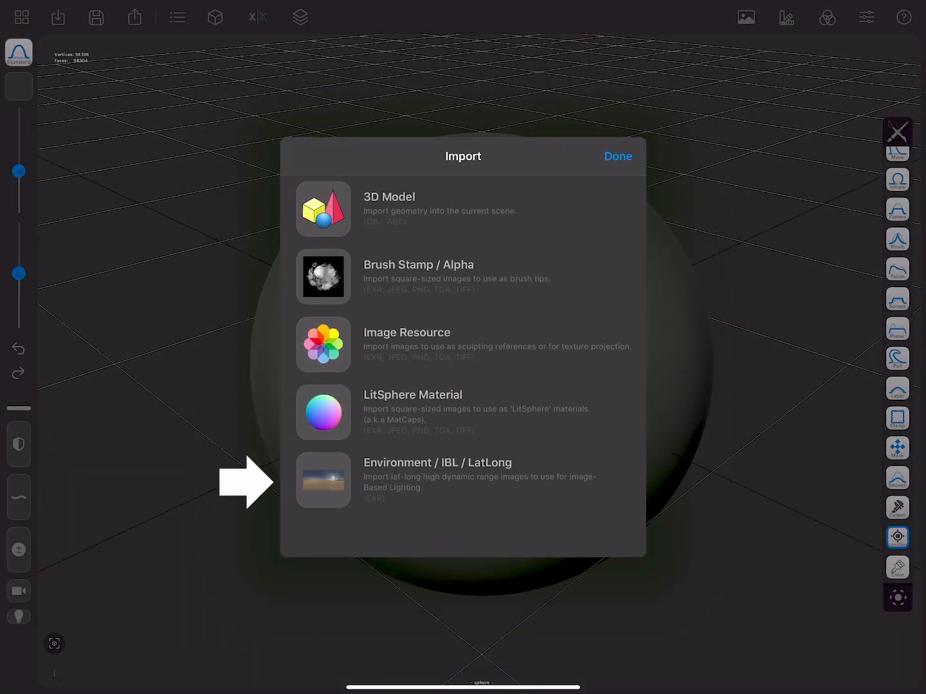
left_click(617, 157)
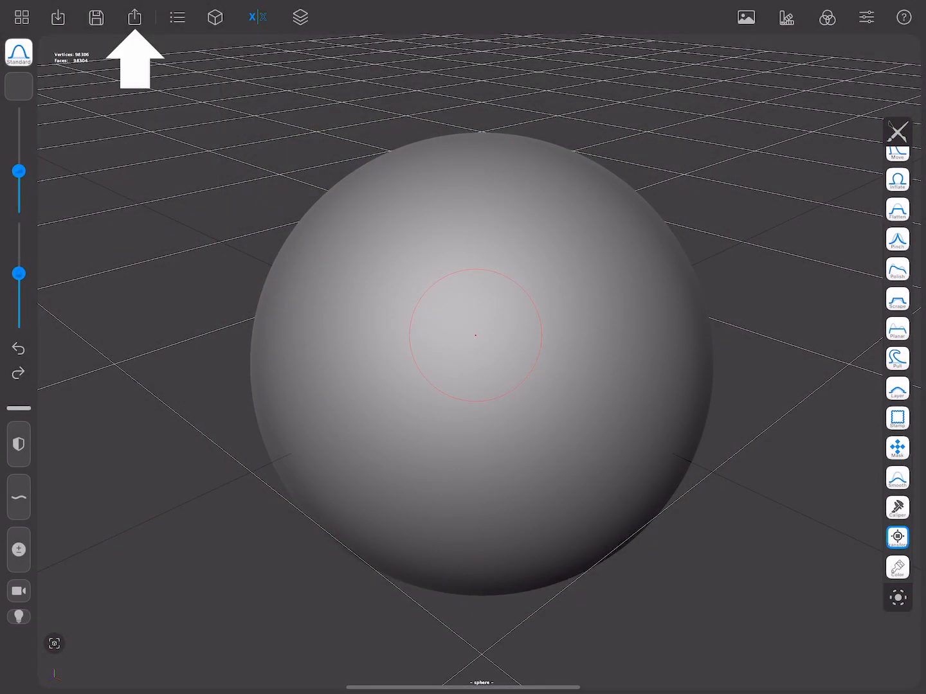
left_click(134, 17)
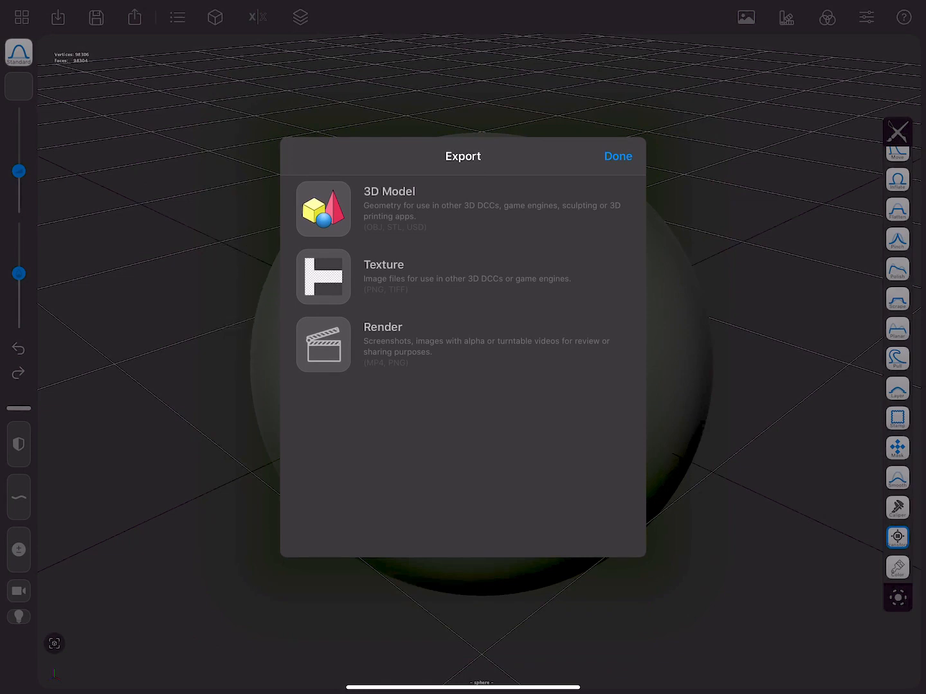
left_click(618, 157)
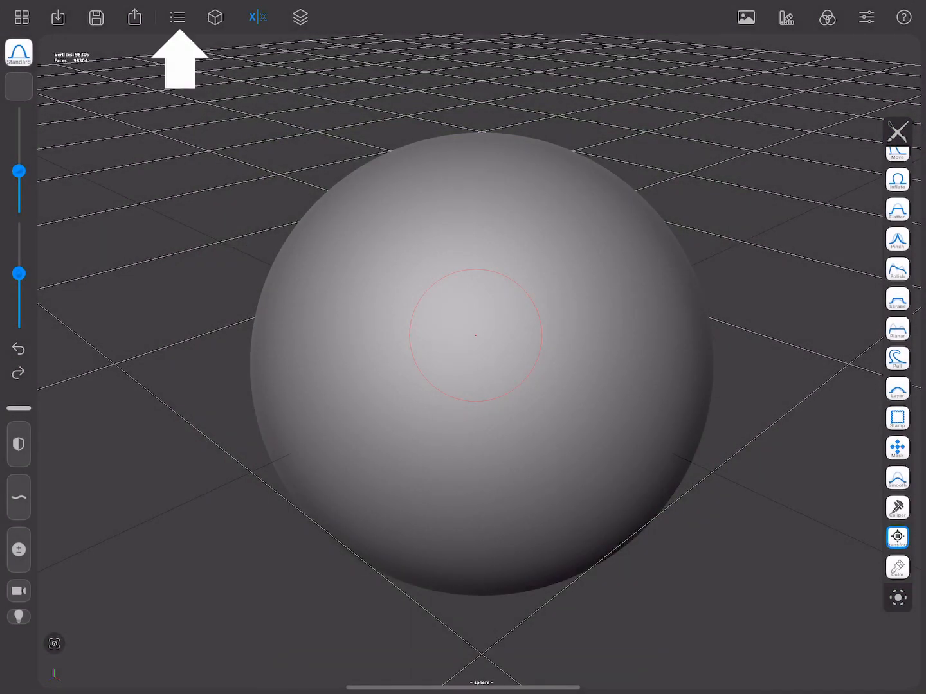
left_click(178, 16)
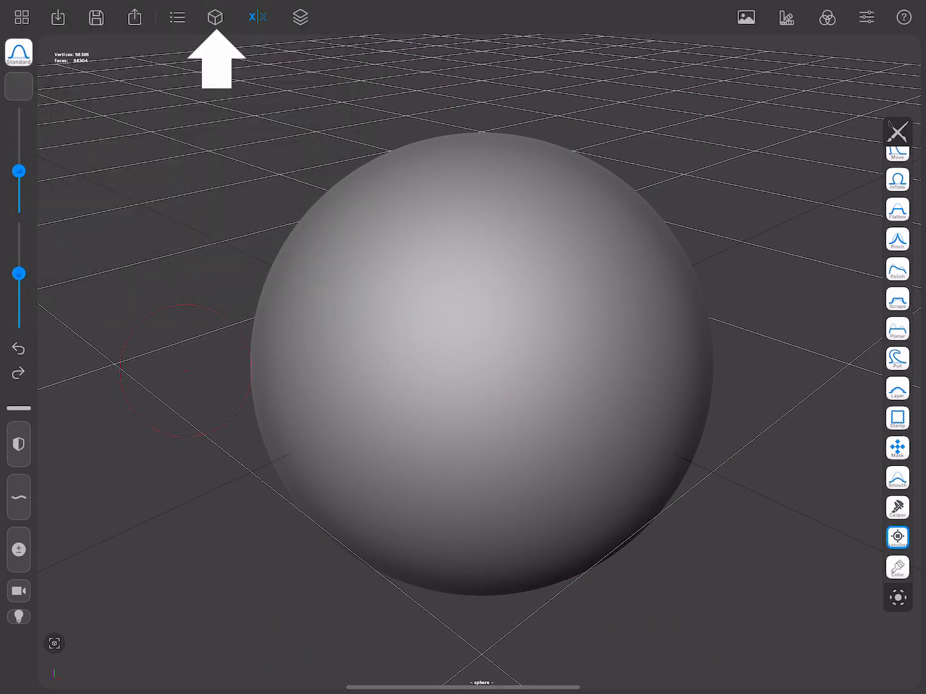
left_click(216, 17)
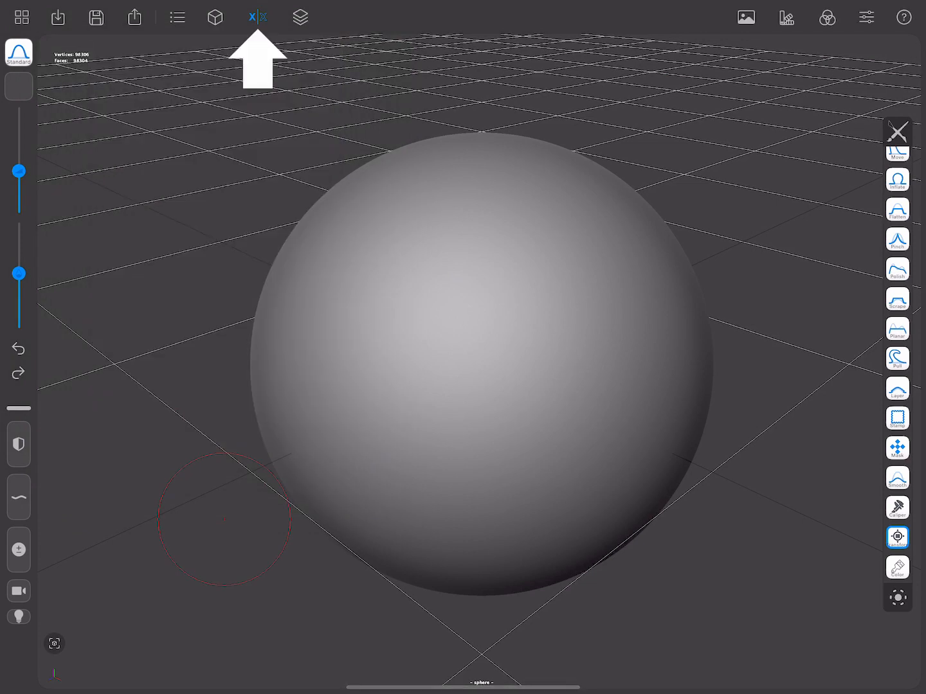
left_click(257, 16)
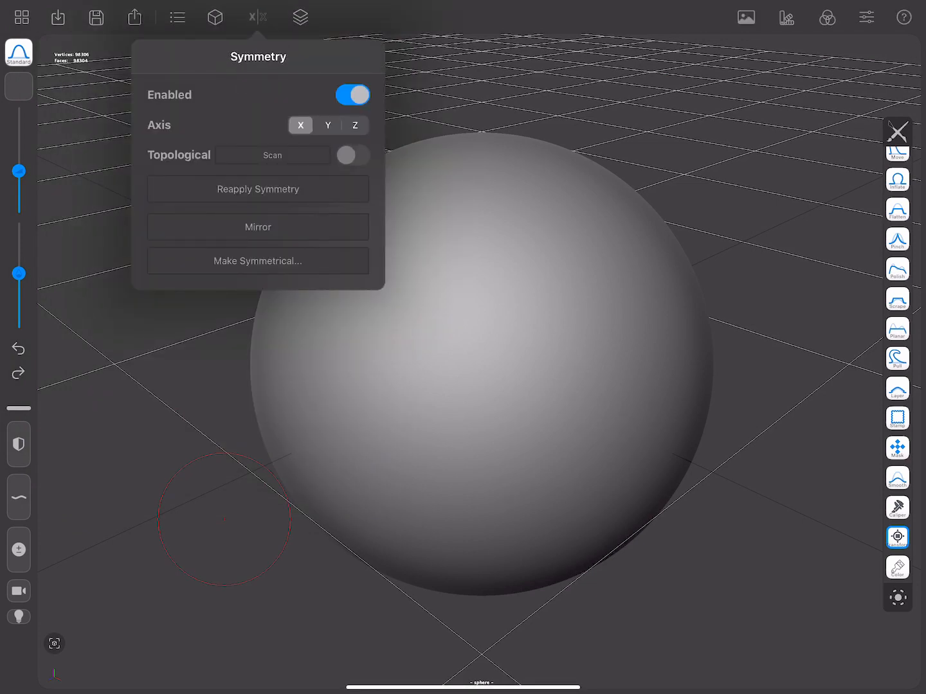
left_click(256, 16)
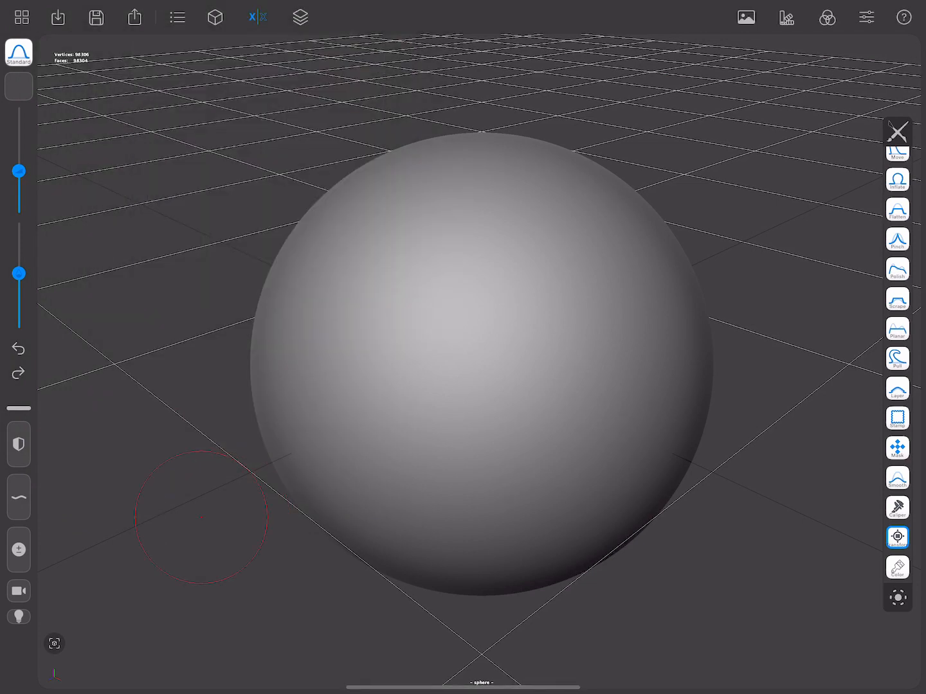
left_click(300, 17)
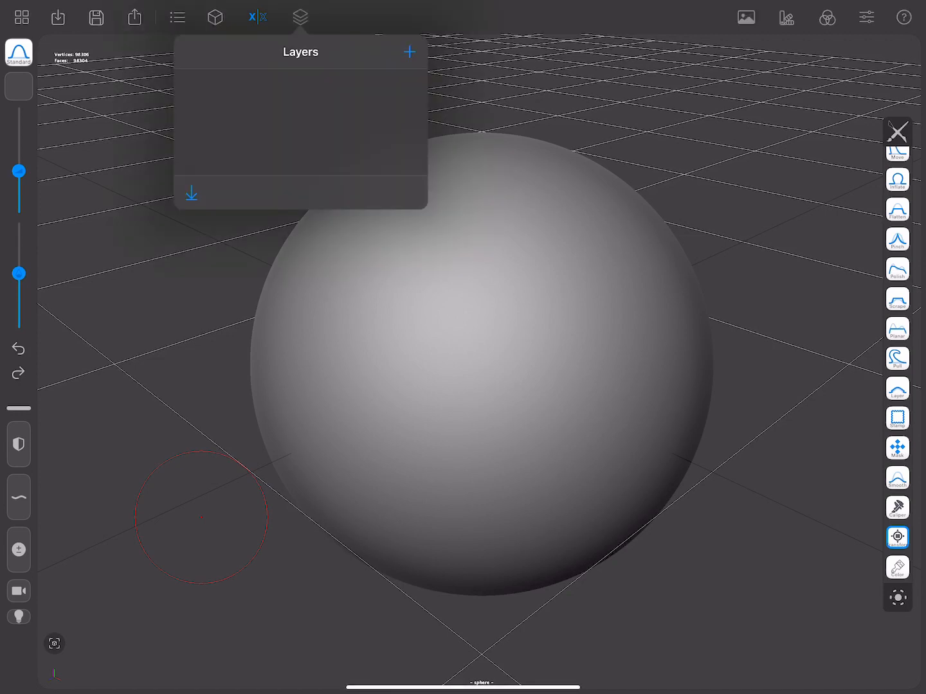
left_click(299, 17)
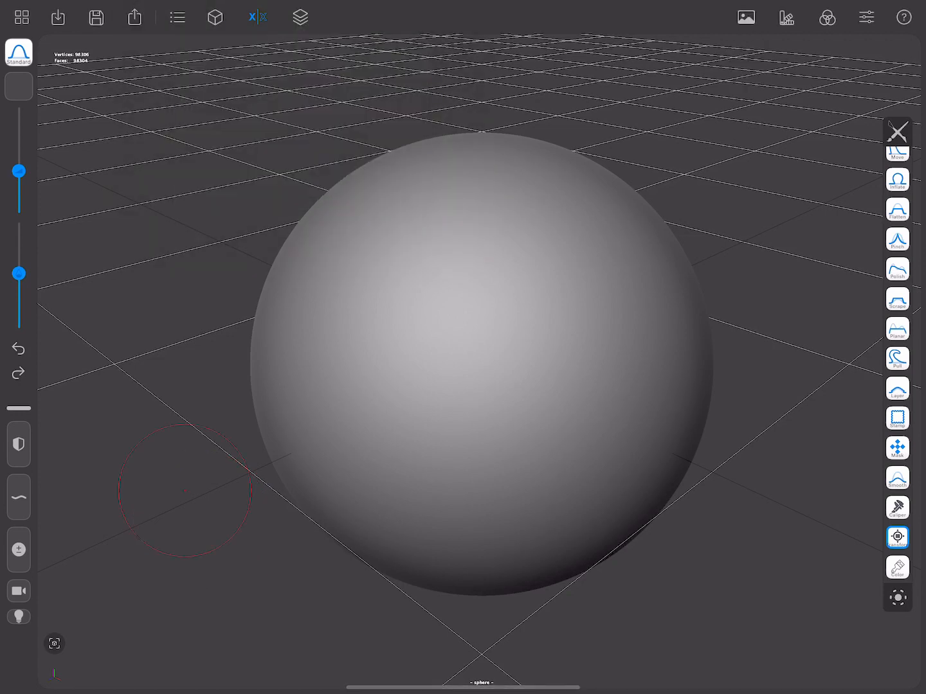
left_click(746, 18)
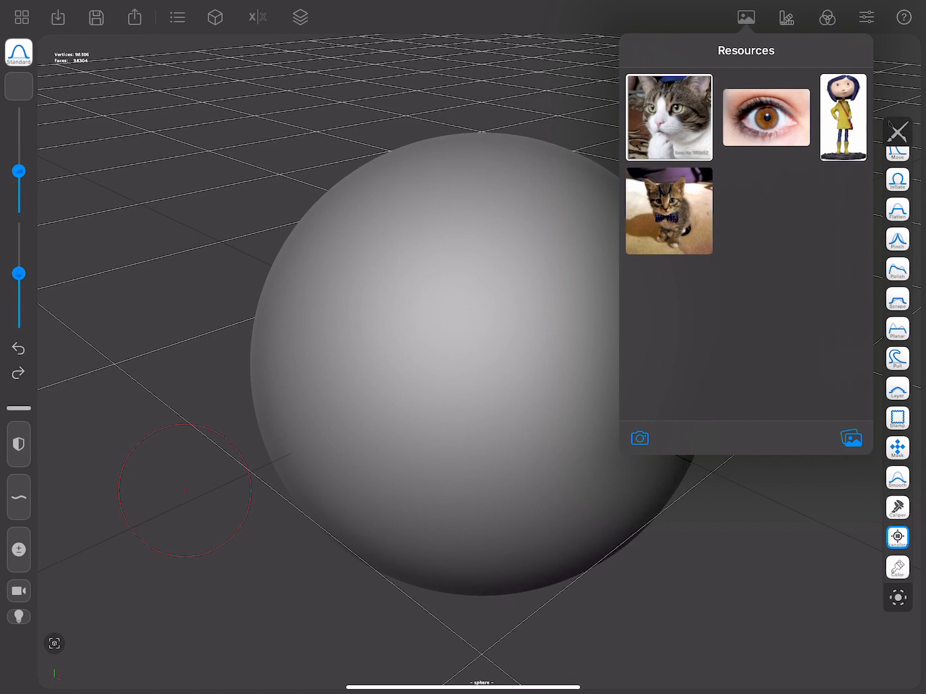
left_click(786, 18)
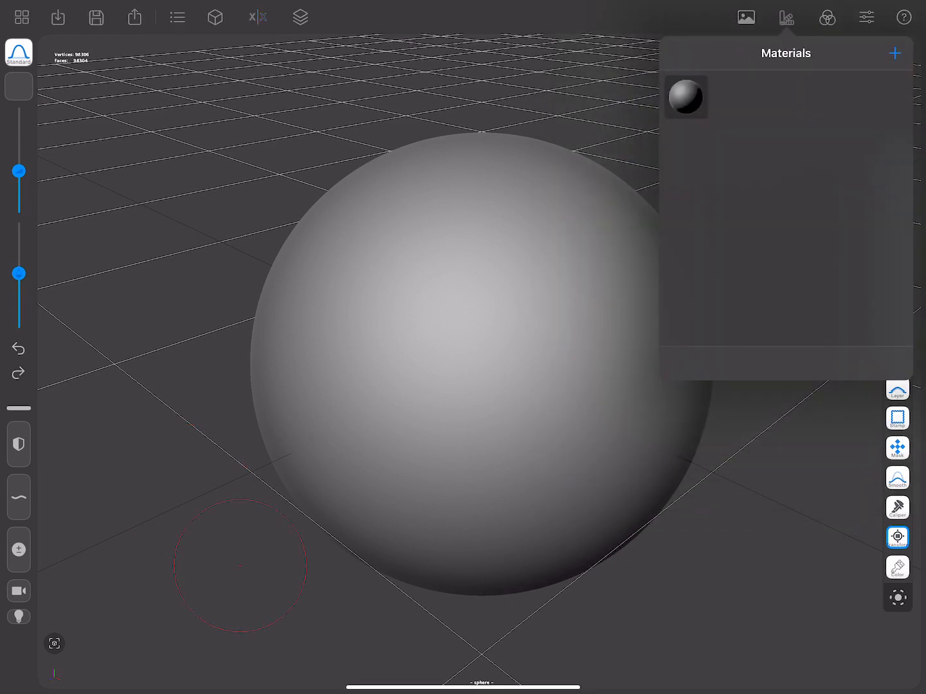
left_click(895, 53)
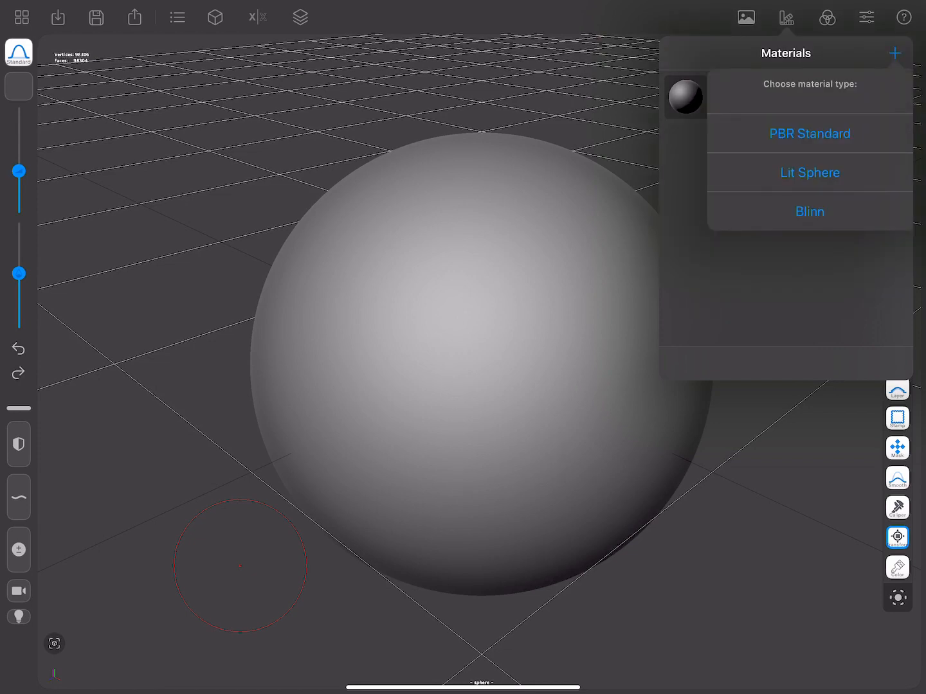
left_click(827, 18)
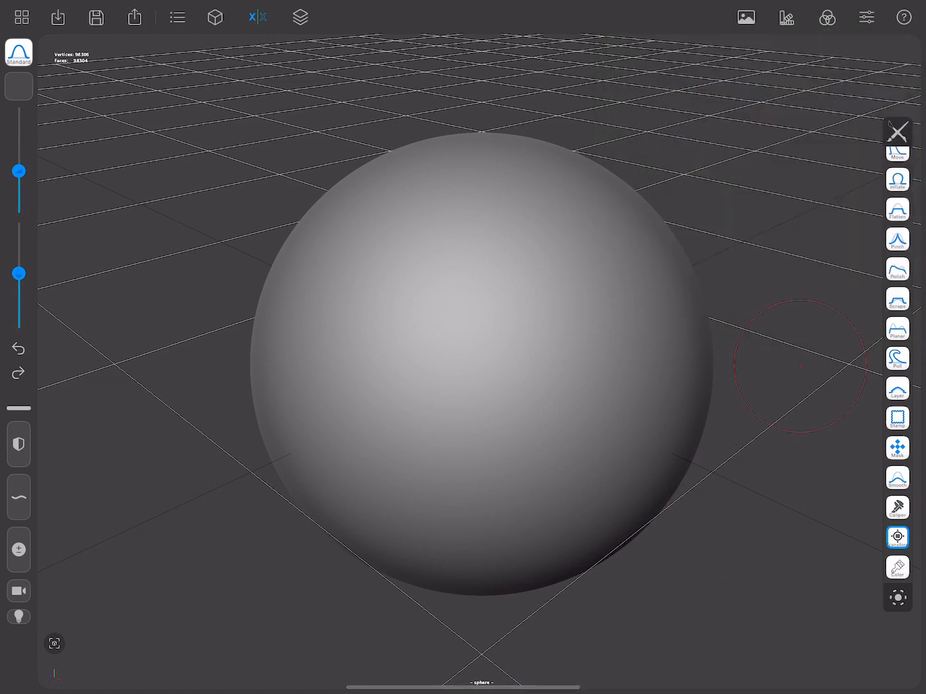
left_click(867, 18)
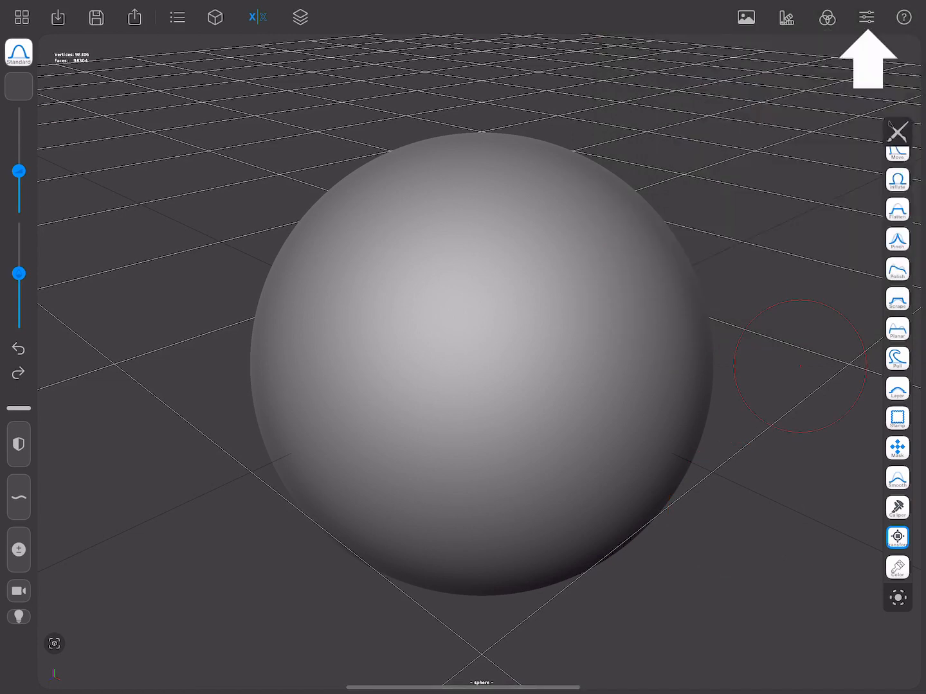
left_click(867, 17)
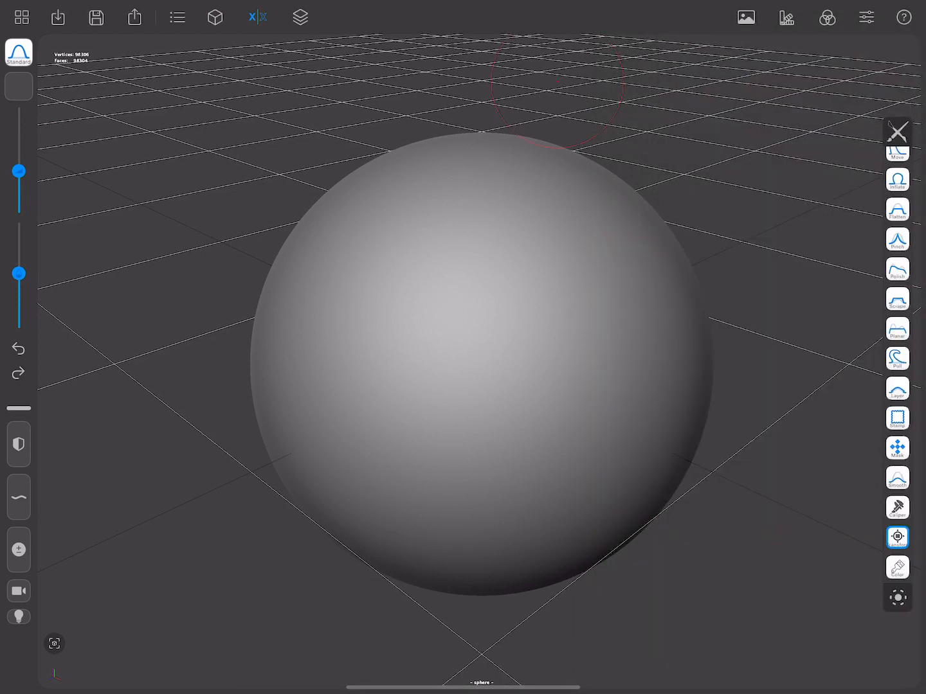
left_click(902, 16)
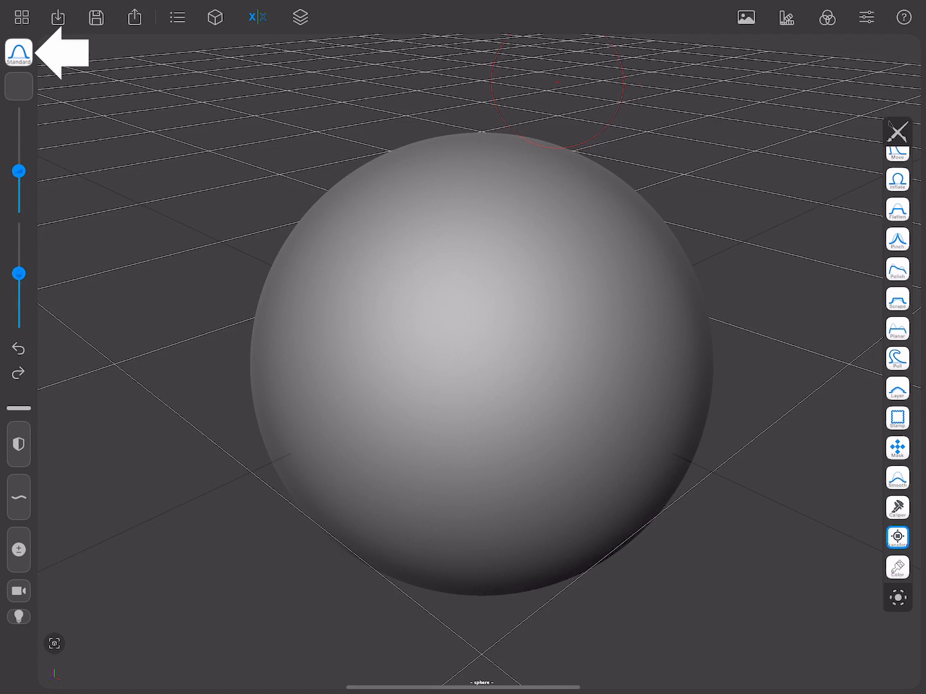
Step: Sculpt symmetric lumps and a central ring on the sphere front with the Standard brush
left_click(19, 52)
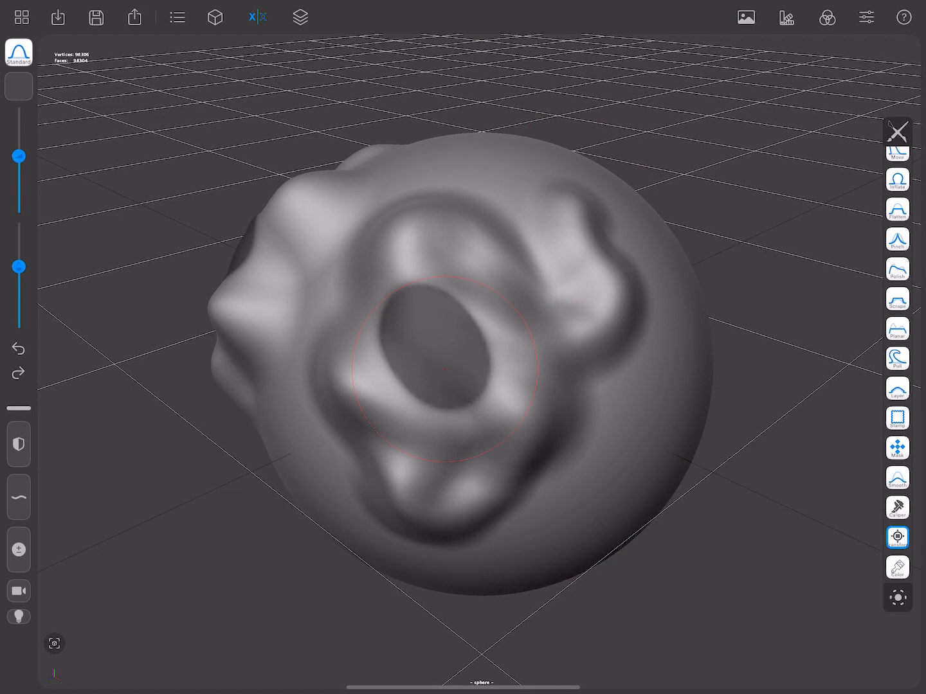
left_click(19, 497)
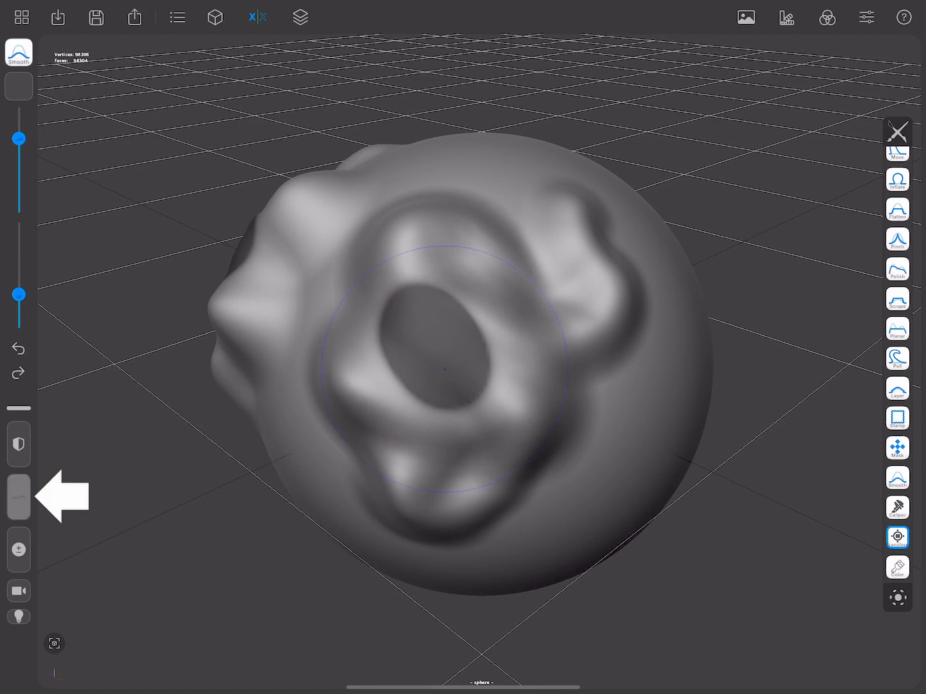
left_click_drag(437, 360, 573, 218)
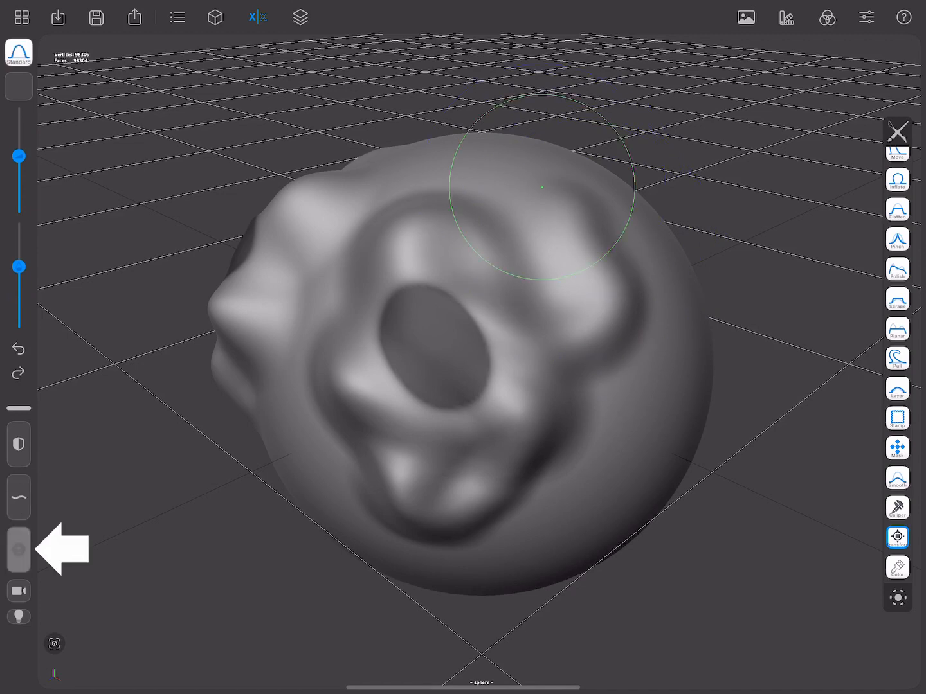
left_click_drag(527, 186, 530, 444)
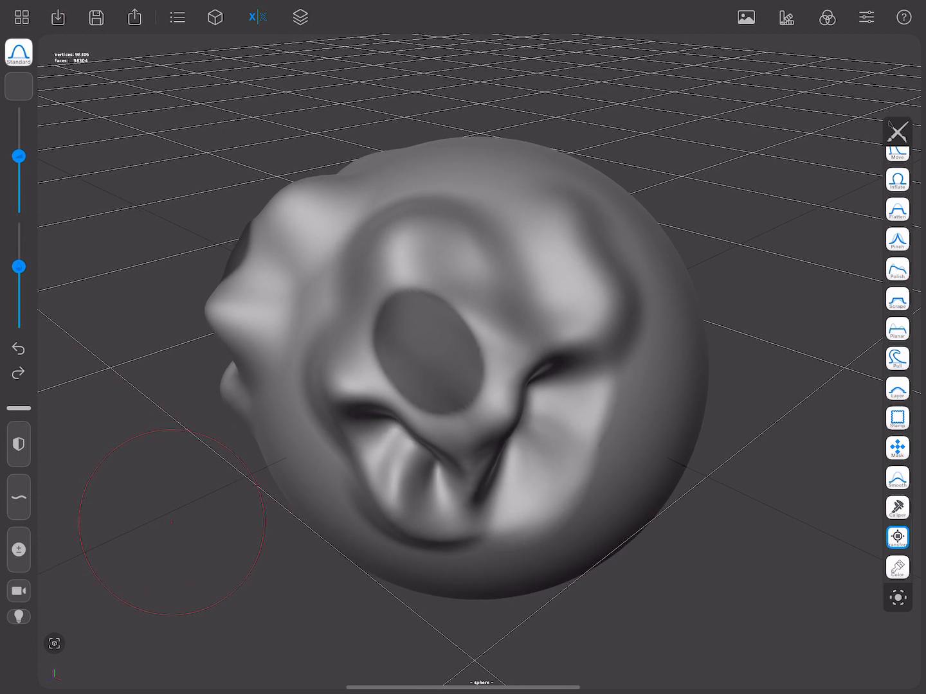
left_click(18, 347)
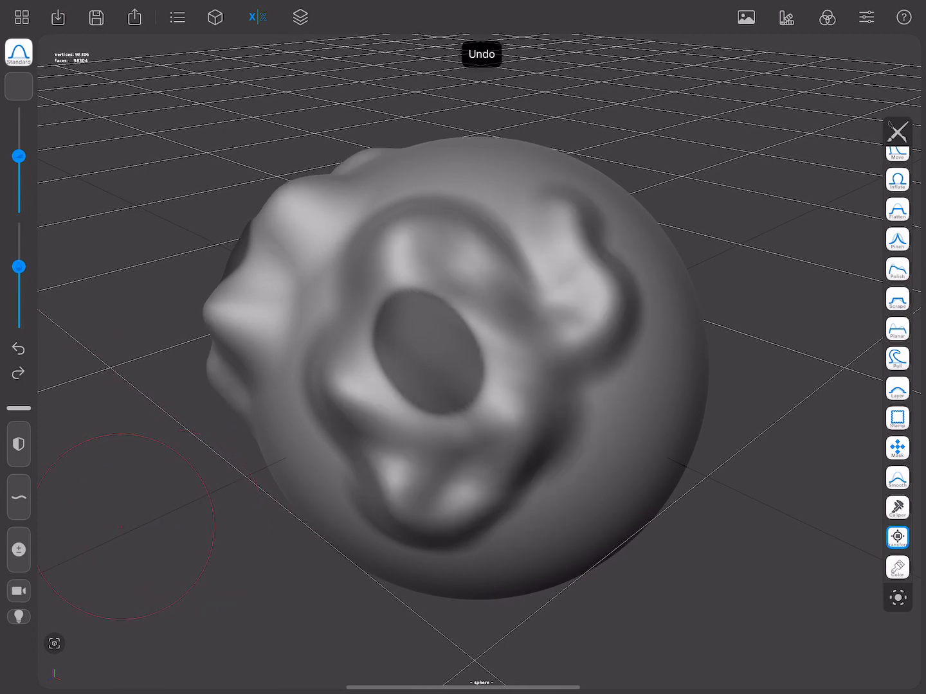
left_click(18, 347)
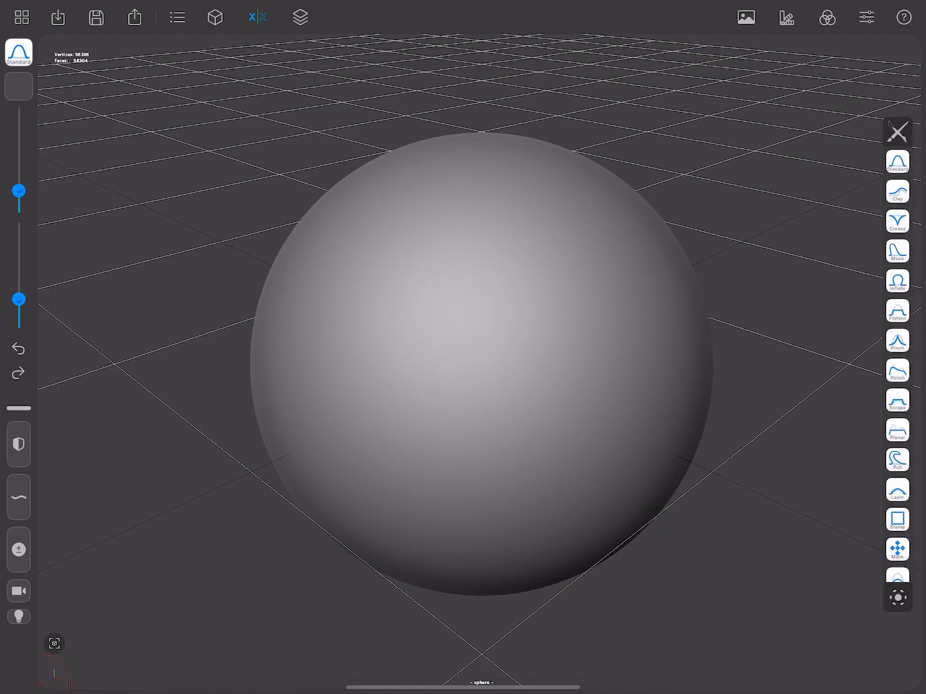
Step: Revert the sphere to smooth and pick a different brush from the palette
scroll("down", 3)
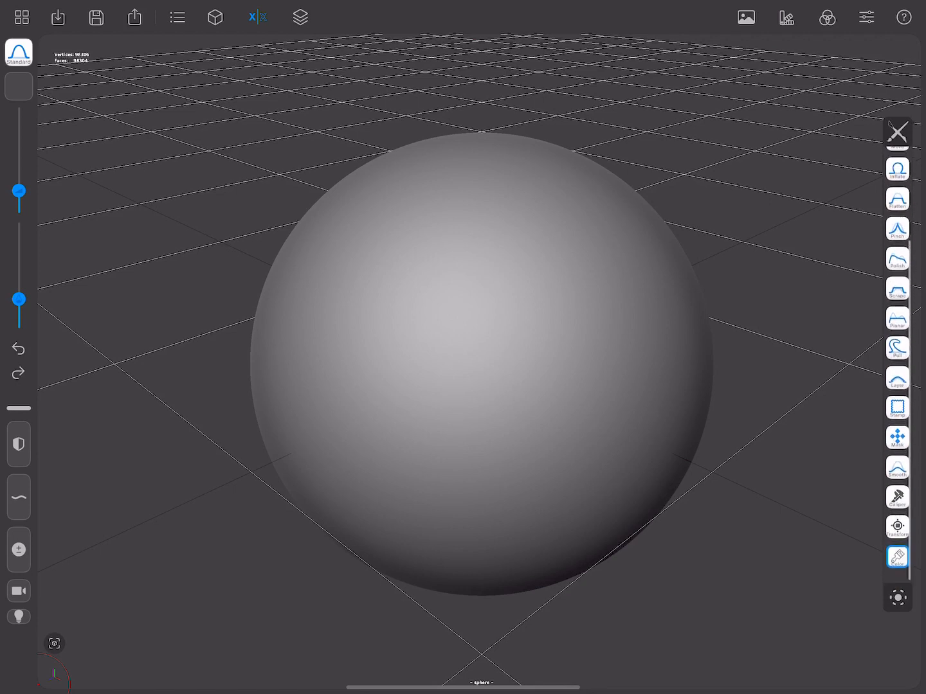
scroll("down", 3)
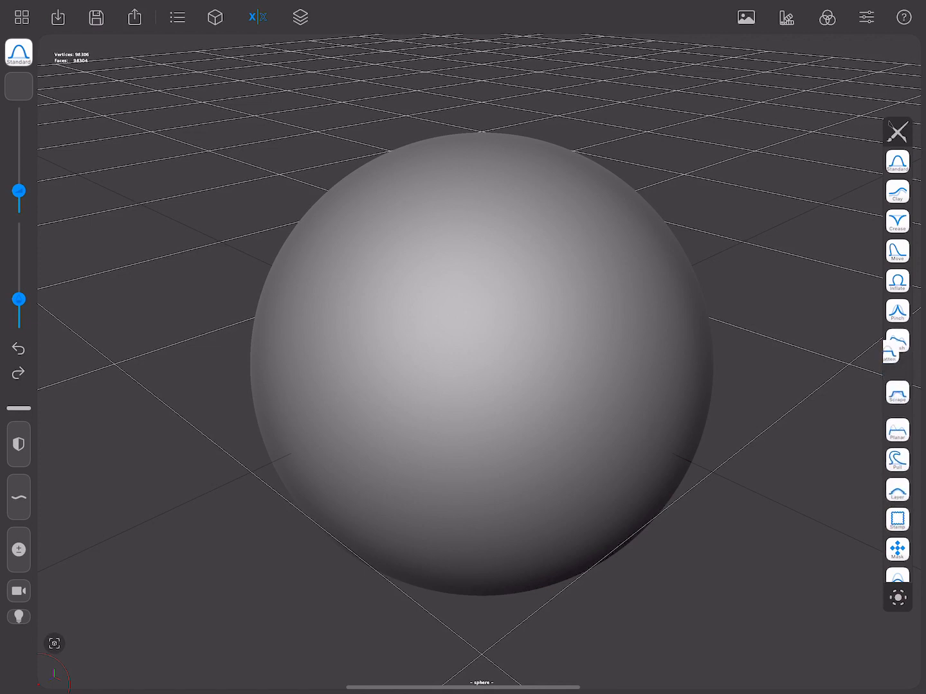
left_click(897, 250)
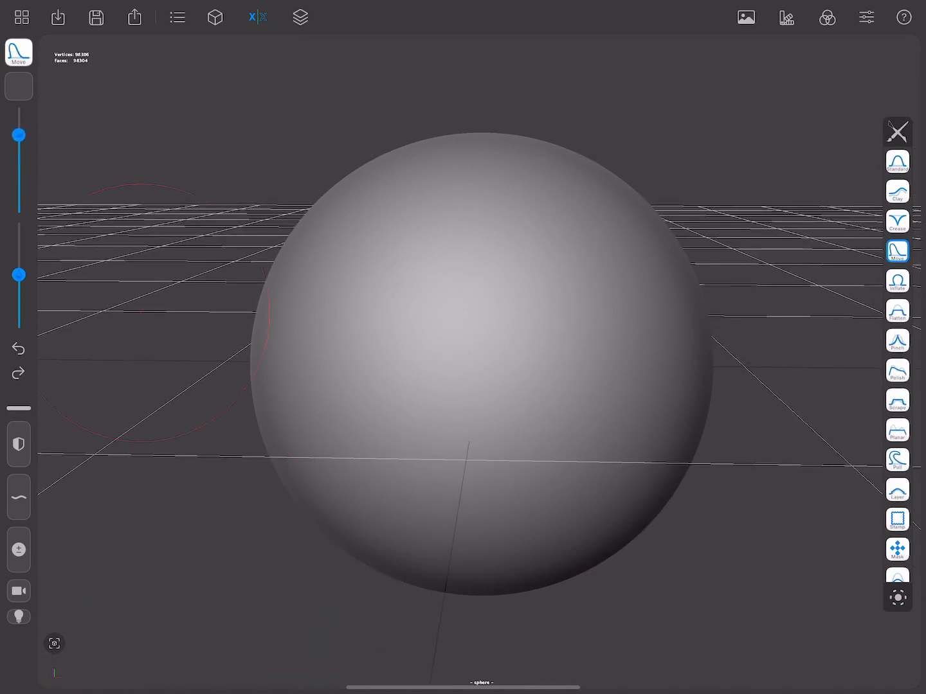